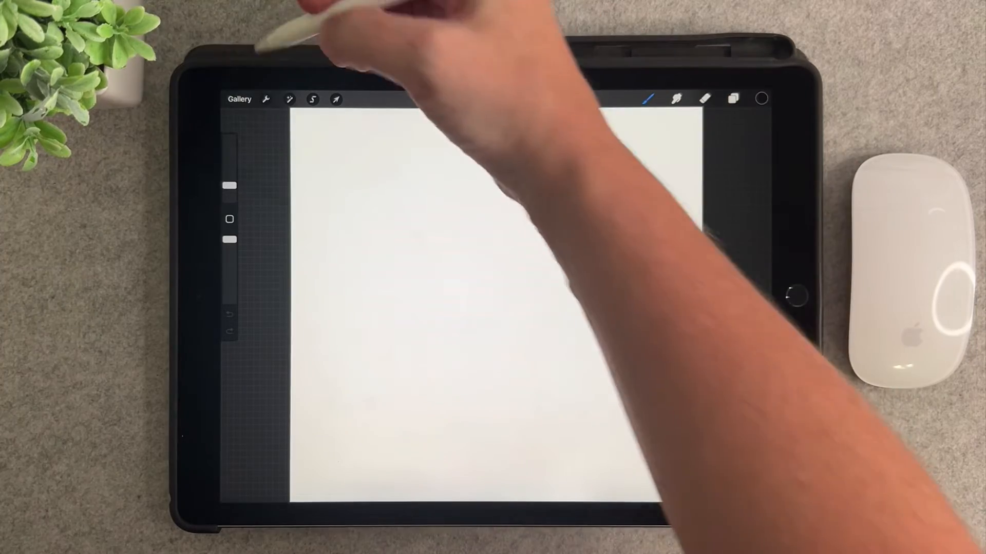
Return to the Gallery and create a new blank square canvas.
left_click(240, 98)
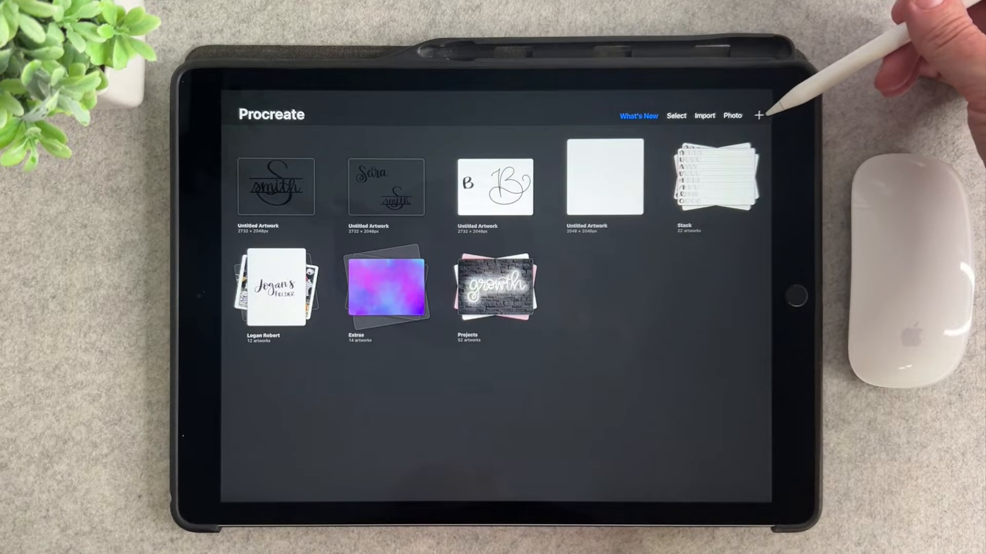
left_click(759, 115)
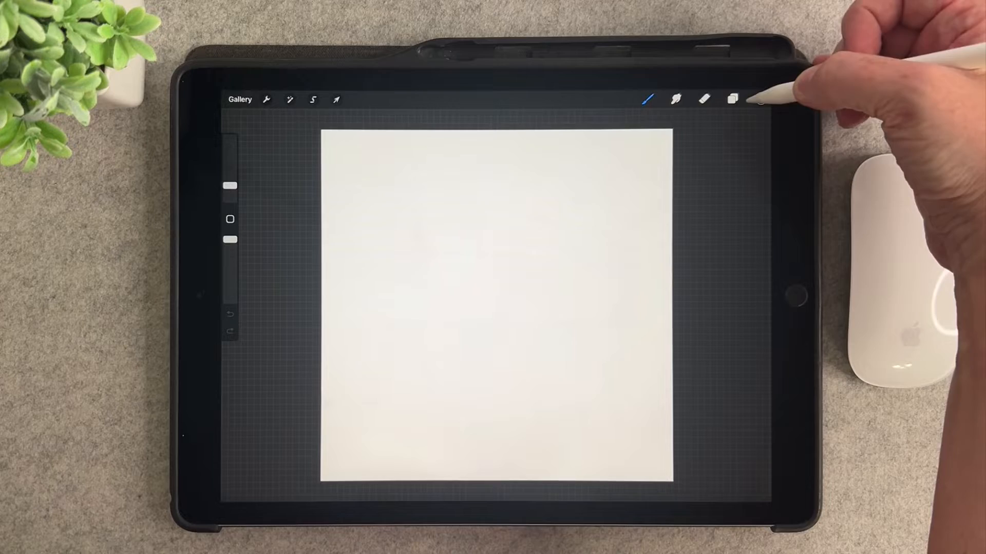
Choose black as the drawing colour for the heart outline.
left_click(761, 99)
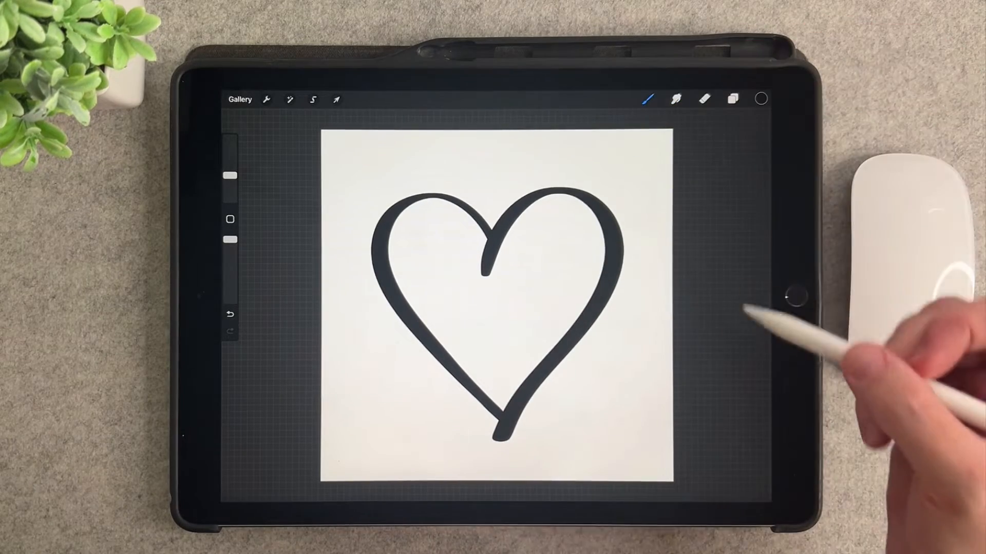
mouse_move(598, 252)
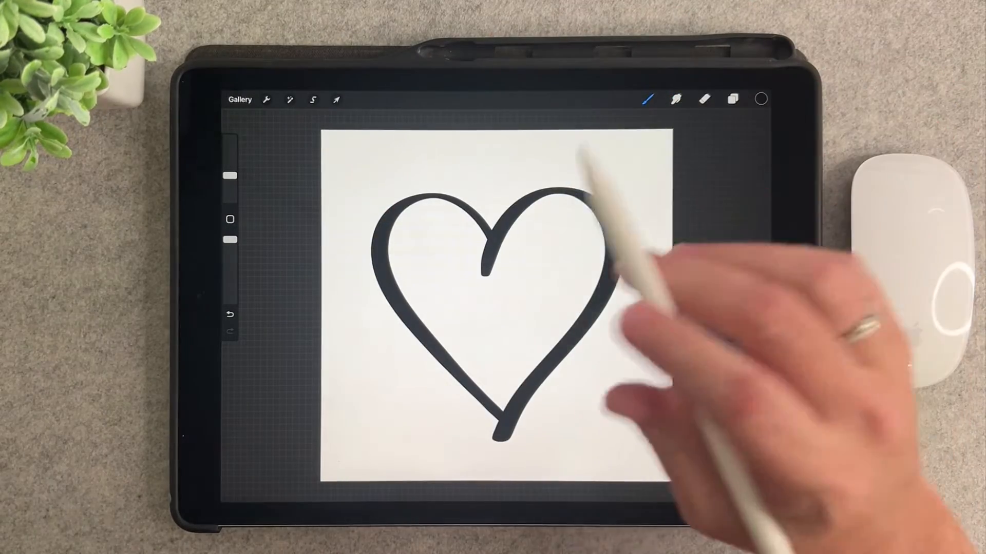
mouse_move(284, 94)
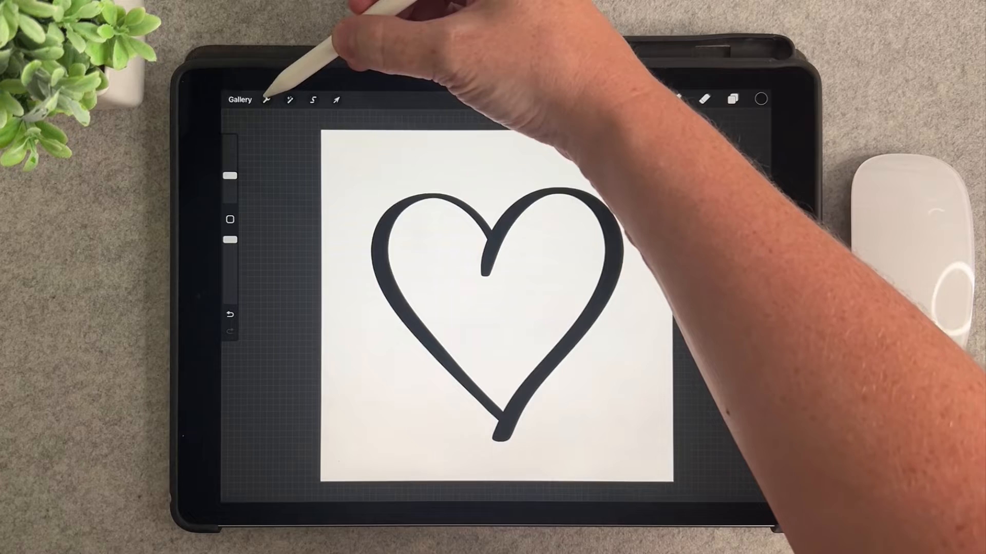
left_click(267, 100)
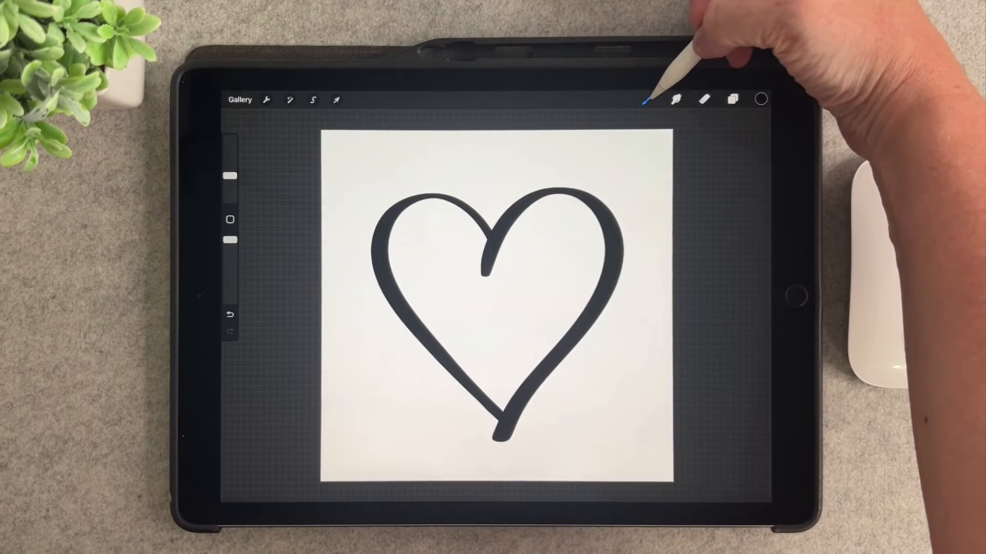
Enter Brush Studio for a new brush and go to its Shape settings.
left_click(675, 99)
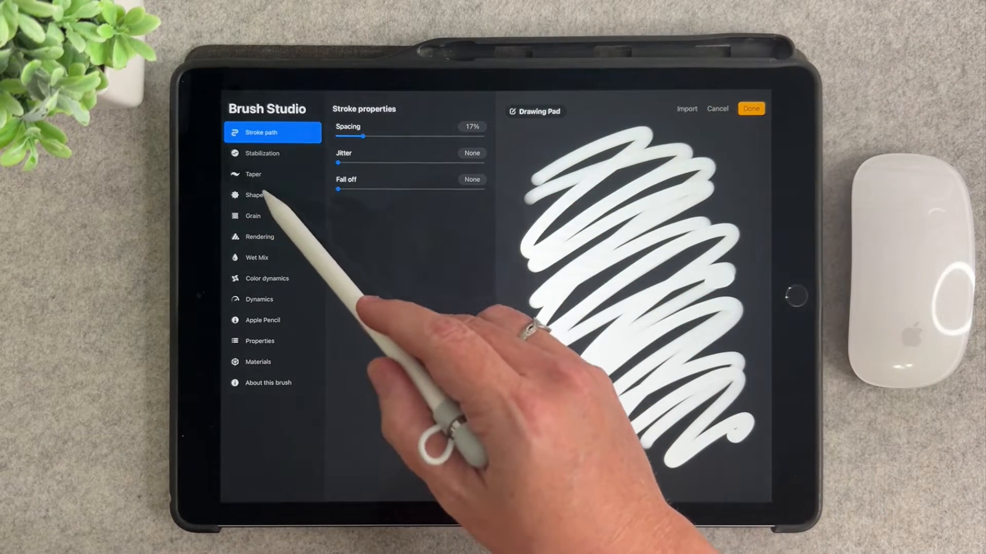
left_click(258, 194)
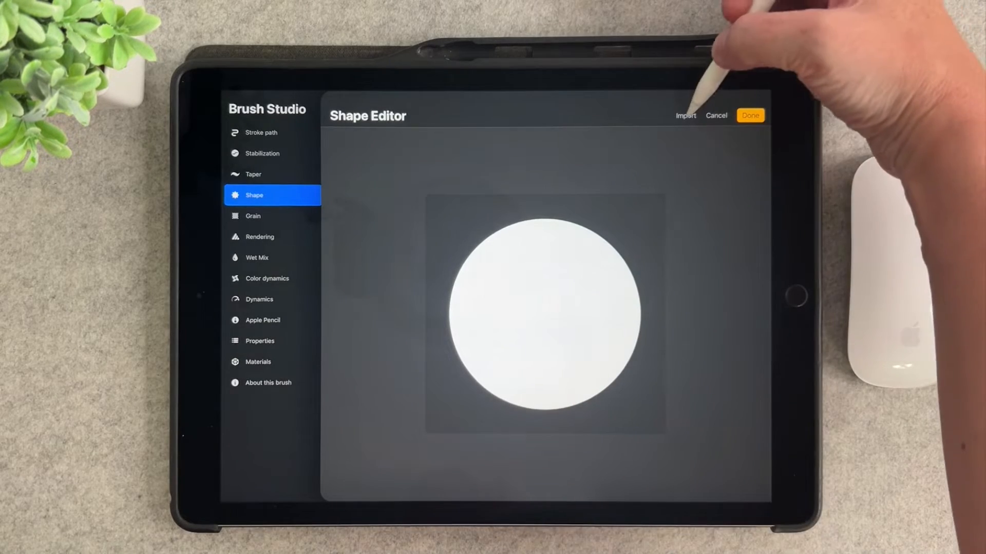
Import the copied heart by pasting it as the brush's shape source and confirm it.
left_click(684, 115)
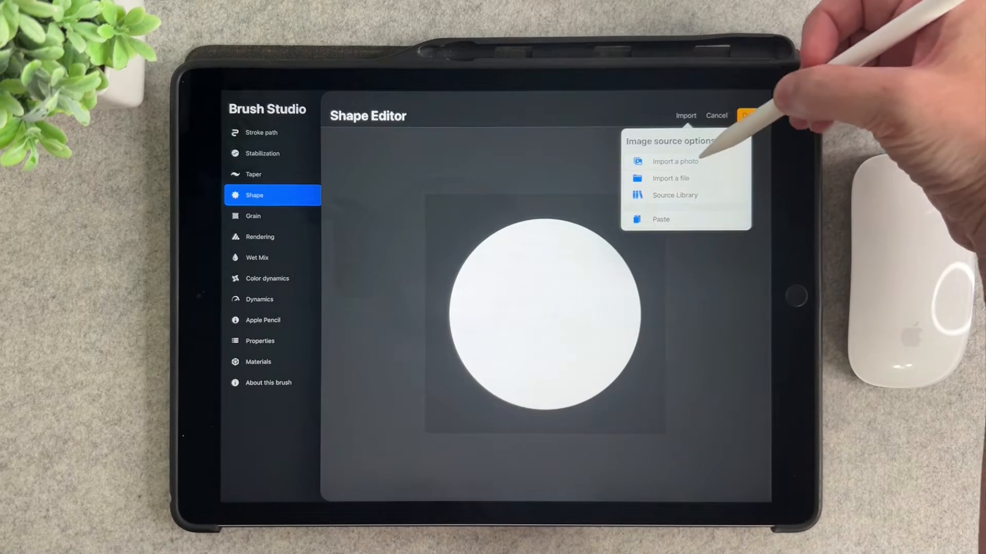
left_click(673, 161)
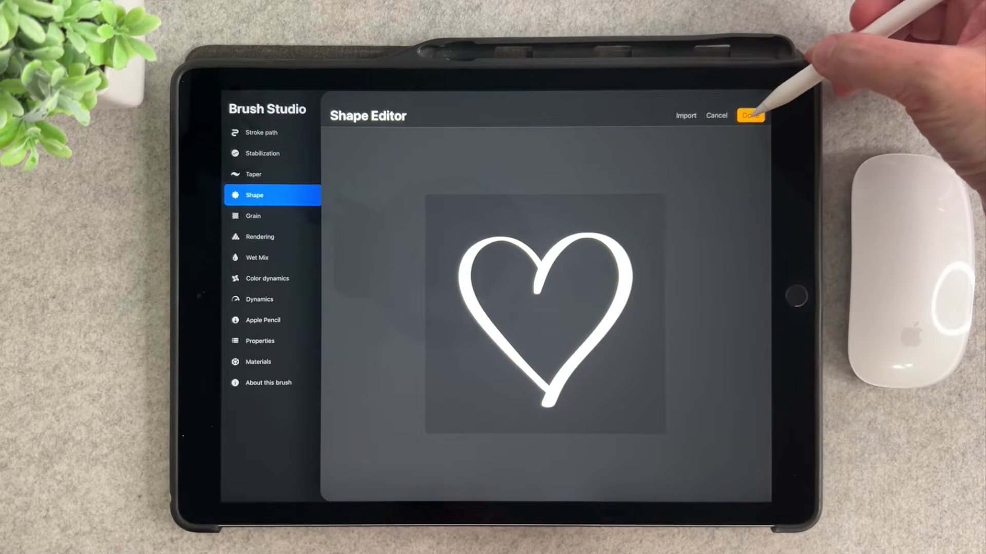
left_click(750, 115)
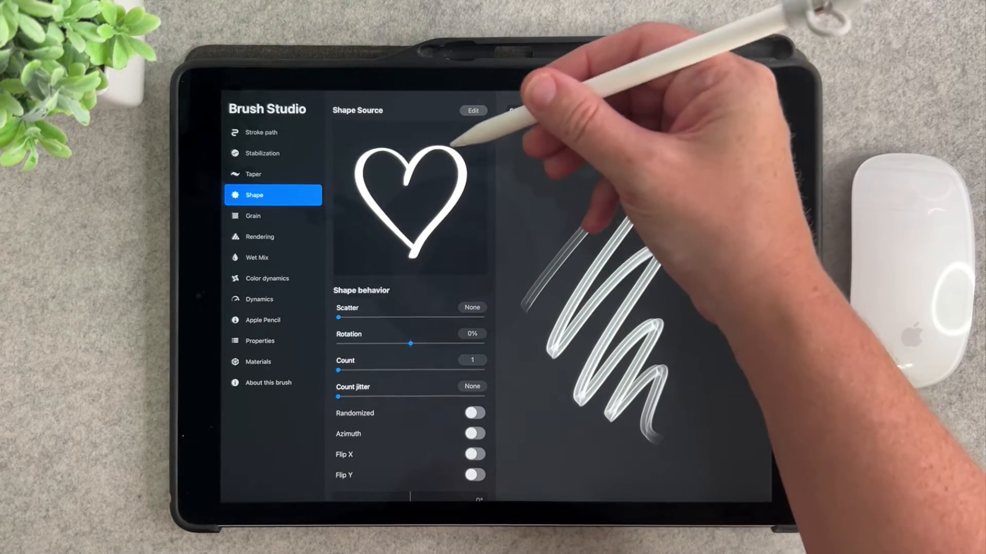
Review the heart shape's behaviour settings and move on to Stroke path.
left_click(472, 109)
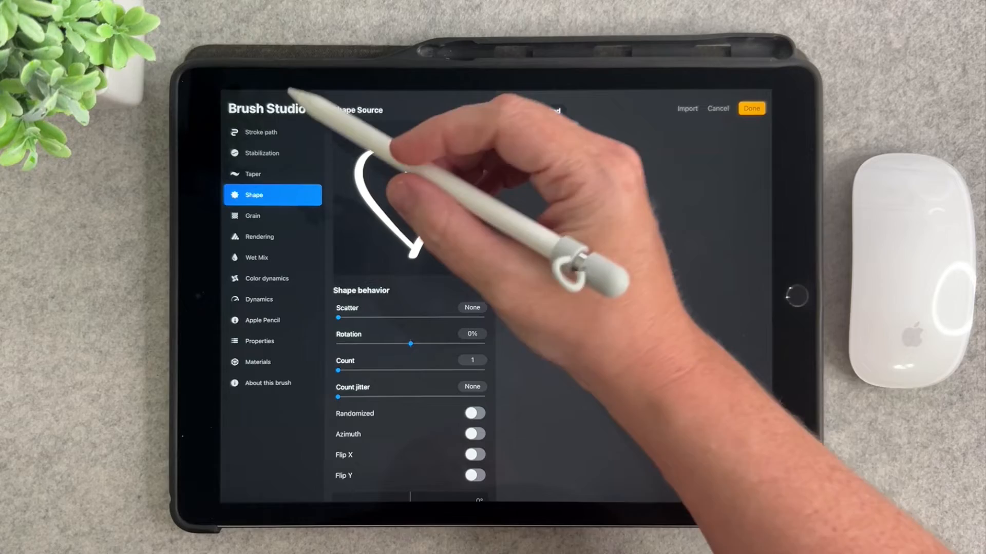
left_click(257, 133)
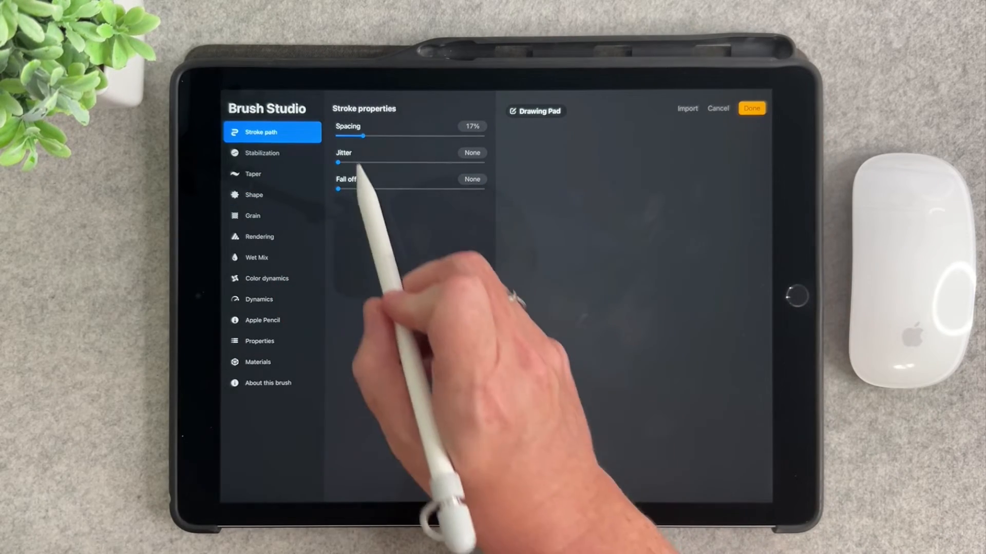
Set the stroke Spacing to about 65% so test strokes stamp separate, evenly spaced hearts.
left_click_drag(358, 135, 402, 135)
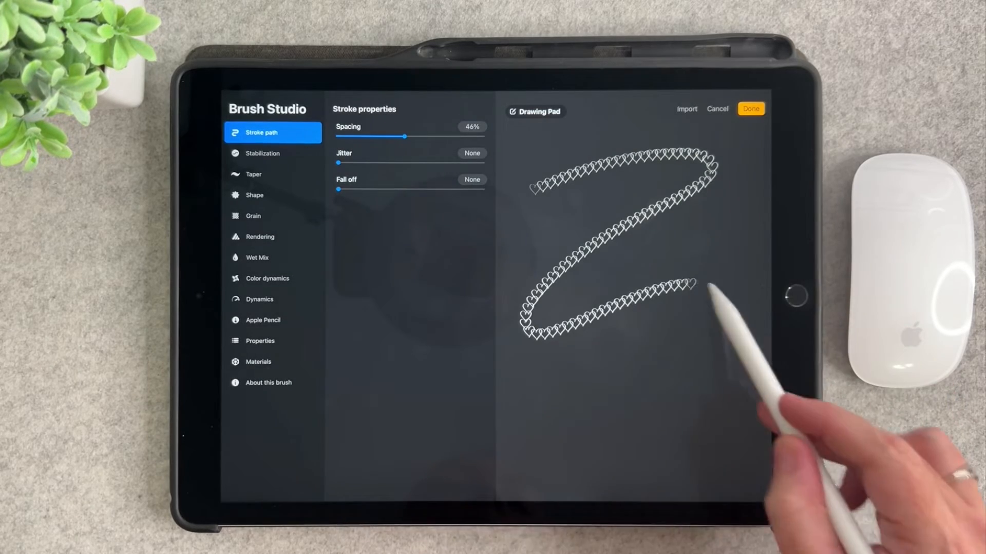
left_click_drag(685, 290, 623, 441)
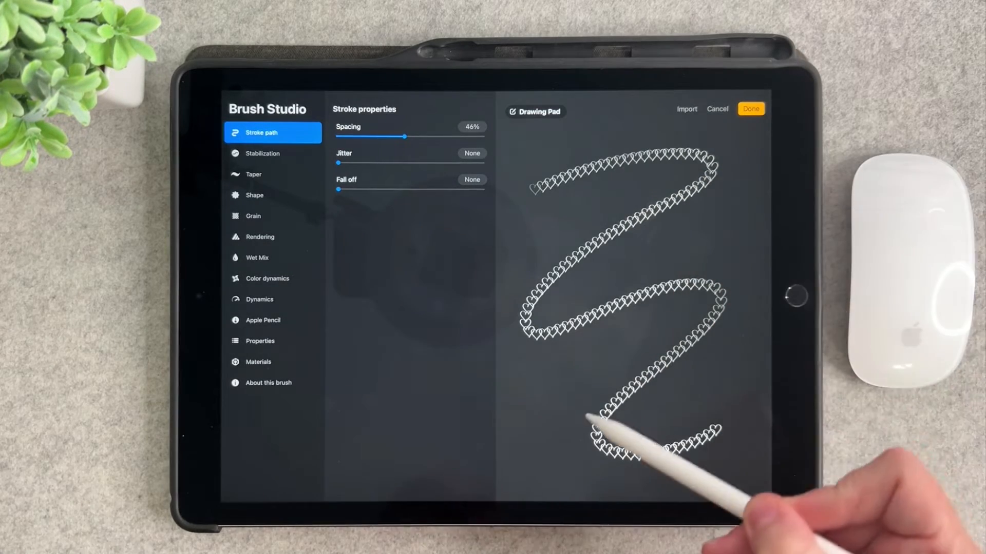
left_click_drag(403, 135, 420, 136)
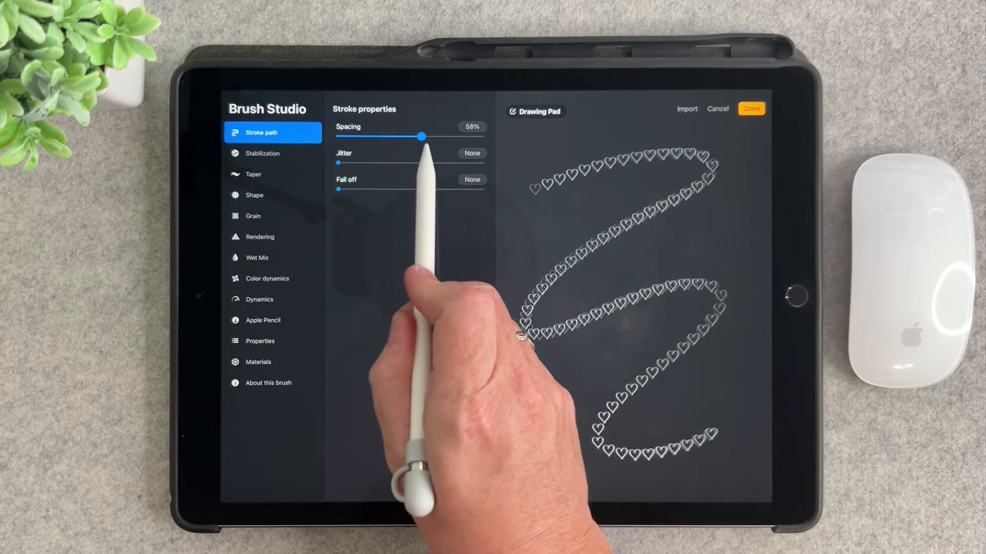
left_click_drag(421, 135, 427, 136)
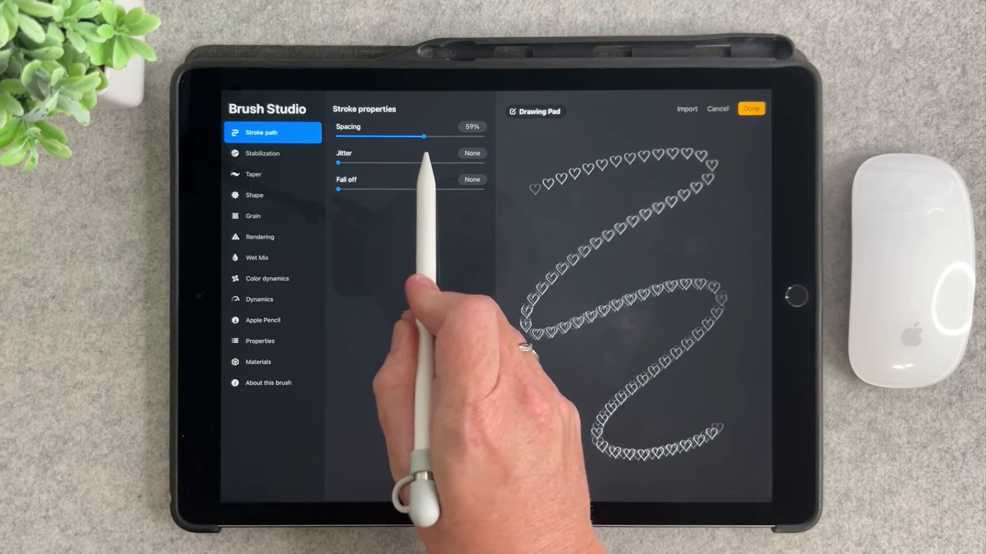
left_click_drag(429, 136, 446, 137)
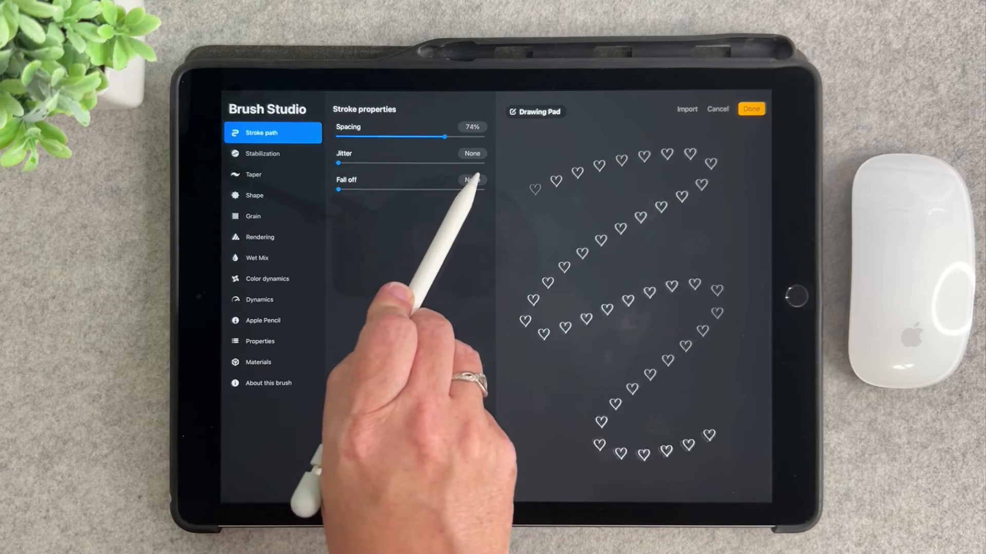
left_click_drag(445, 135, 402, 136)
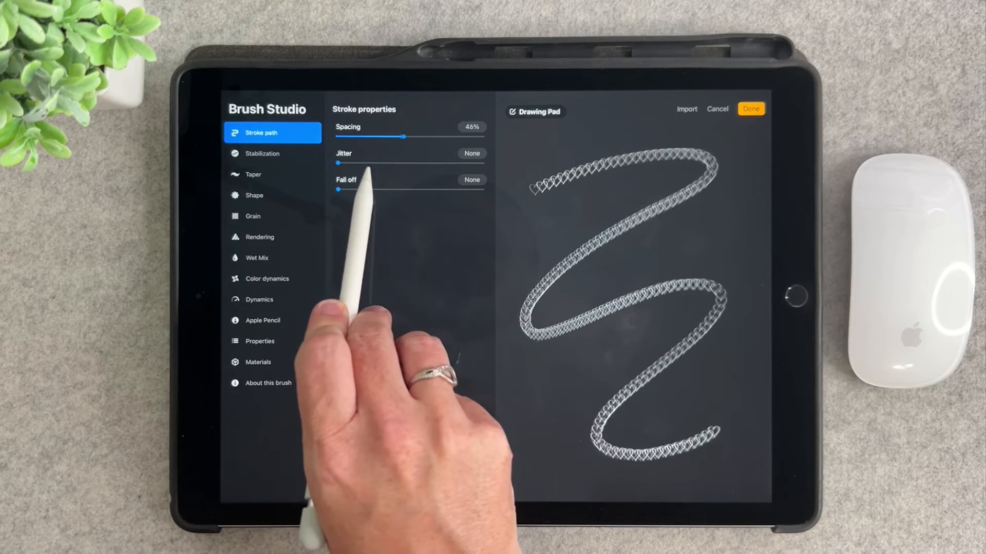
left_click_drag(406, 137, 429, 137)
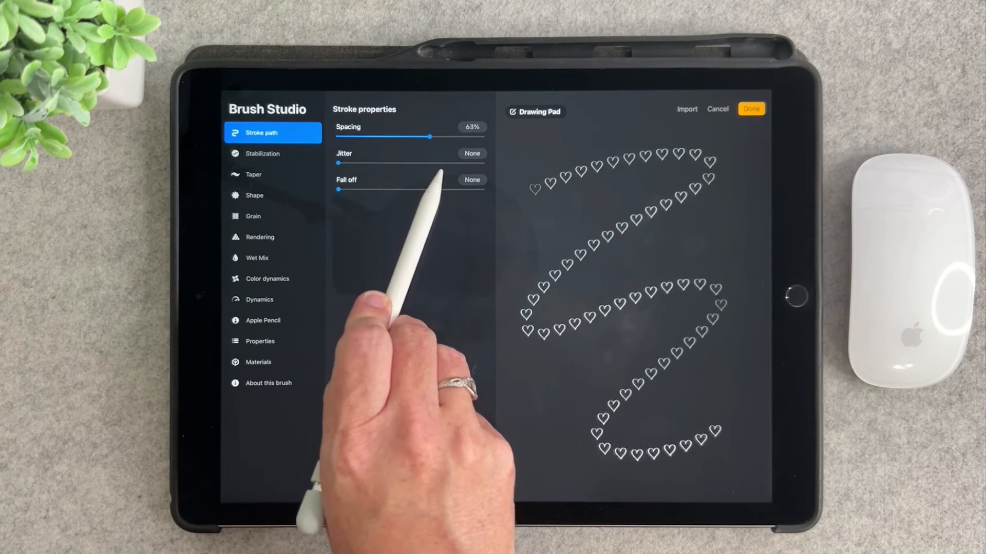
left_click_drag(429, 137, 433, 136)
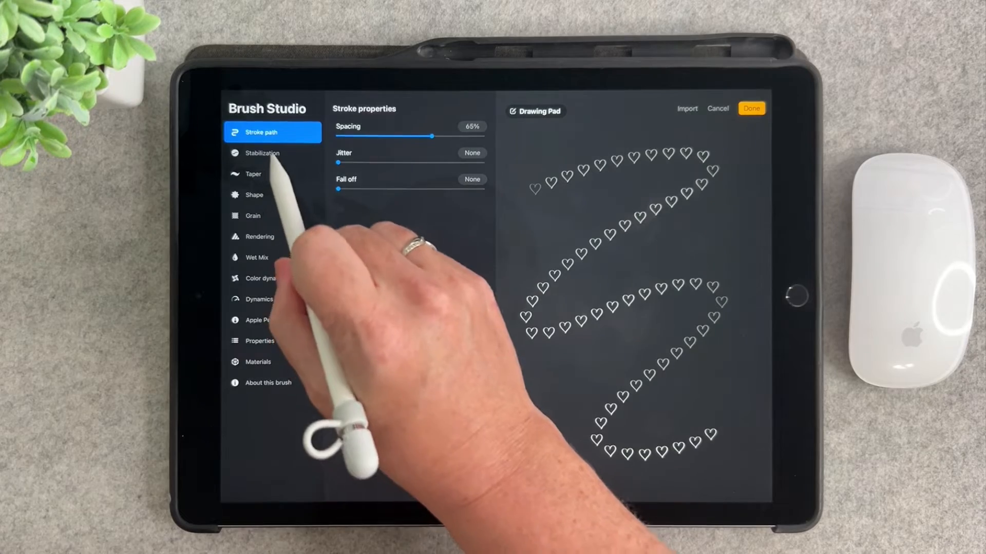
left_click(263, 153)
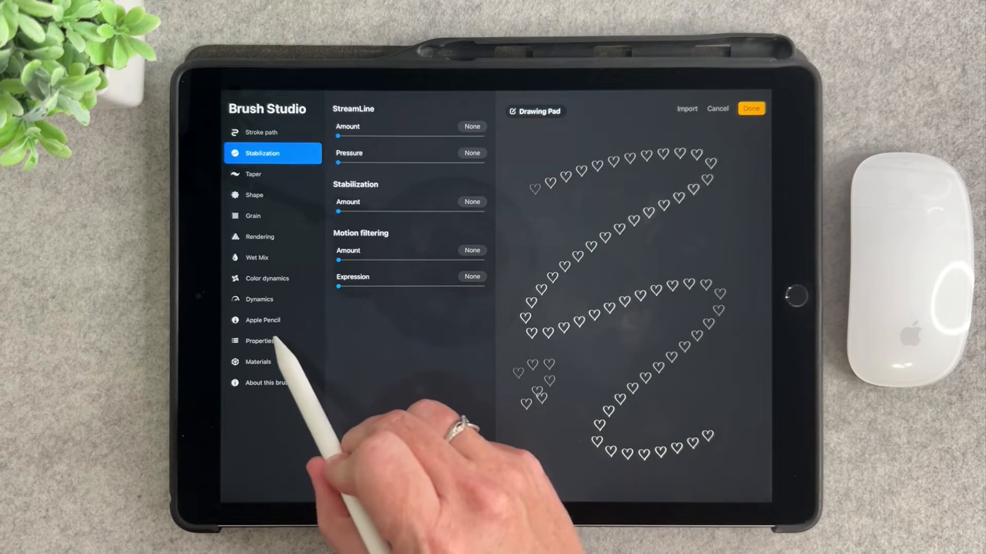
Set Apple Pencil pressure Opacity to None and test the evenly bright heart stamps.
left_click(264, 321)
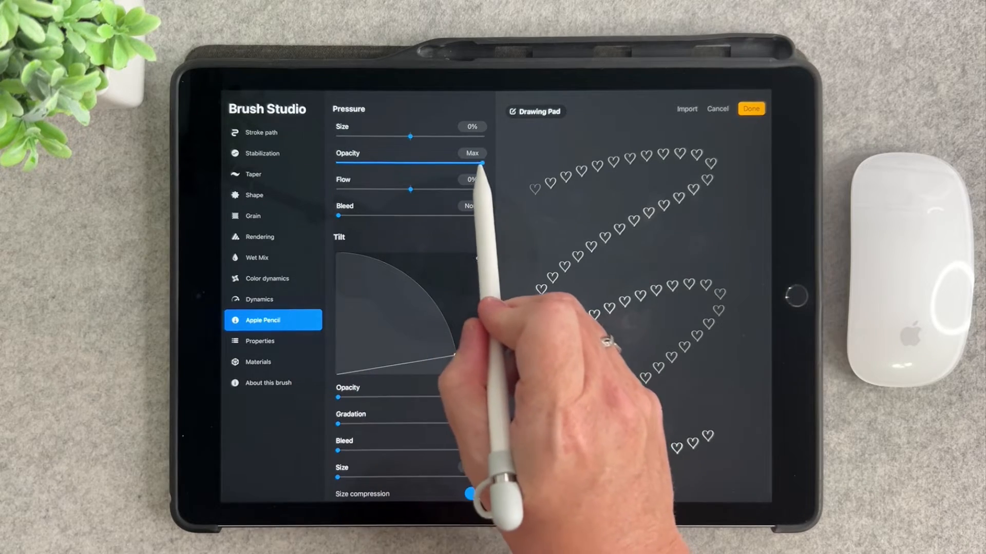
left_click(470, 494)
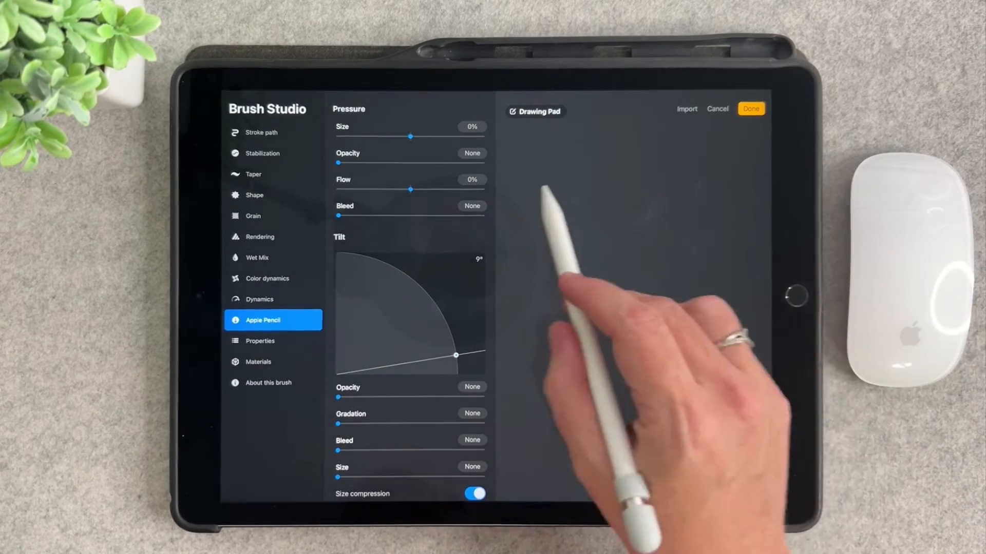
left_click_drag(534, 188, 678, 403)
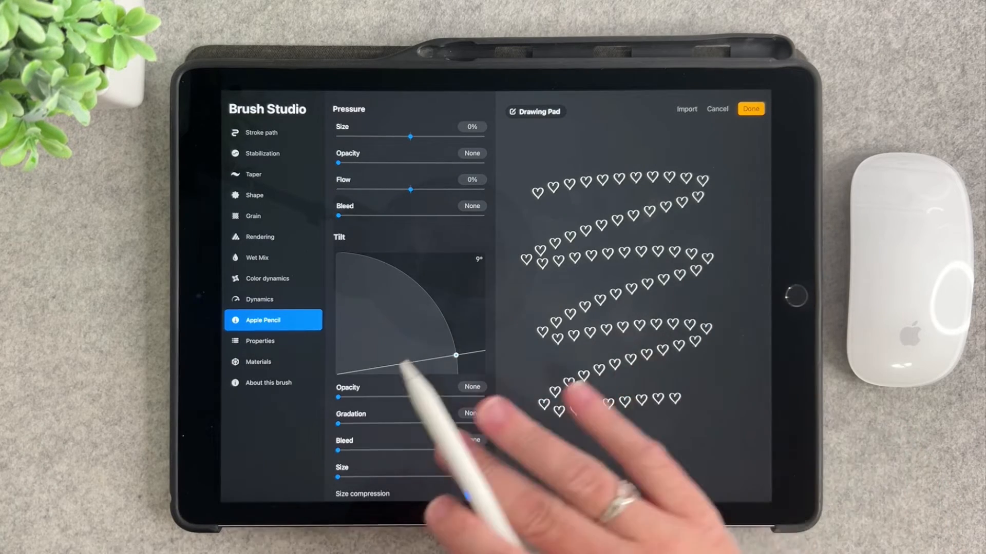
left_click(476, 494)
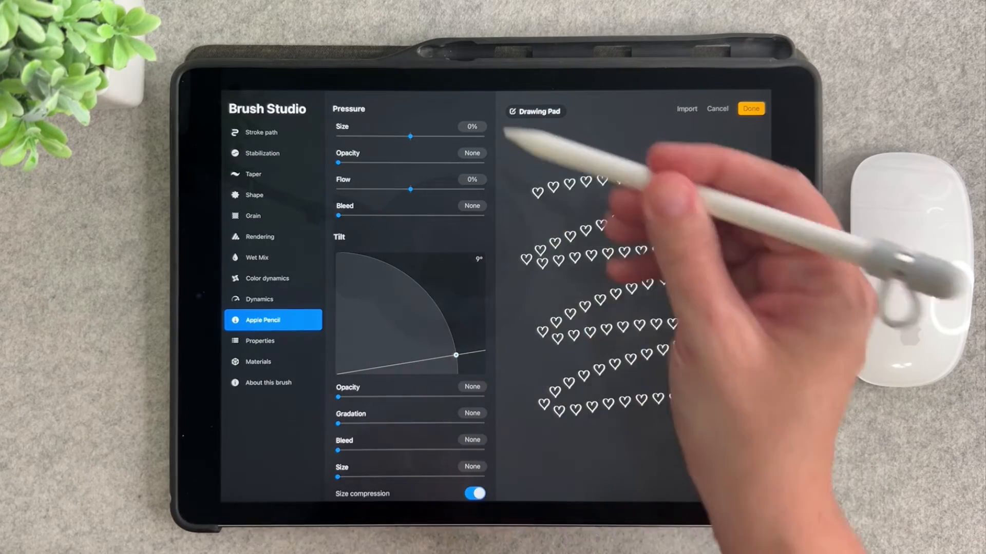
Raise the brush's Maximum size to Max in Properties and test the larger heart stamps.
left_click(259, 341)
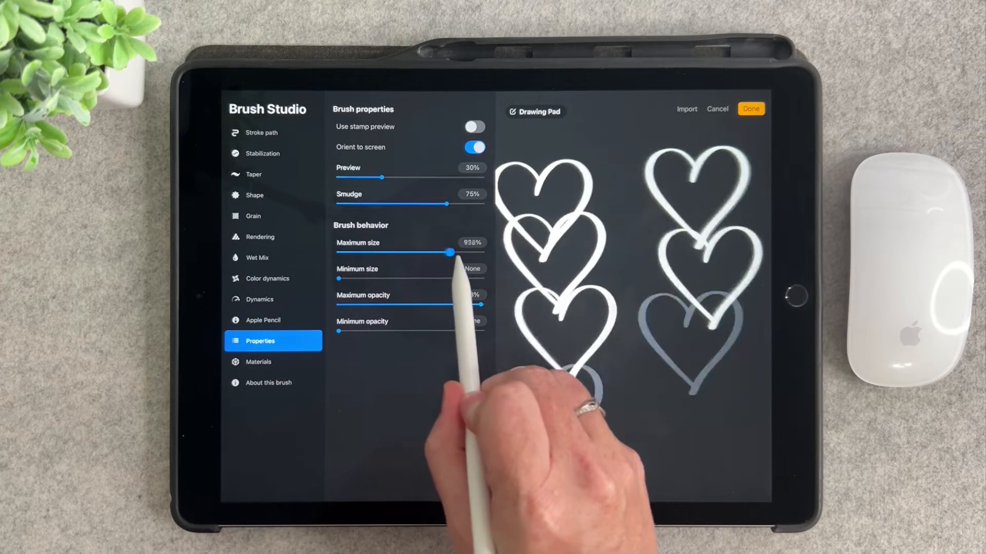
left_click_drag(448, 252, 483, 253)
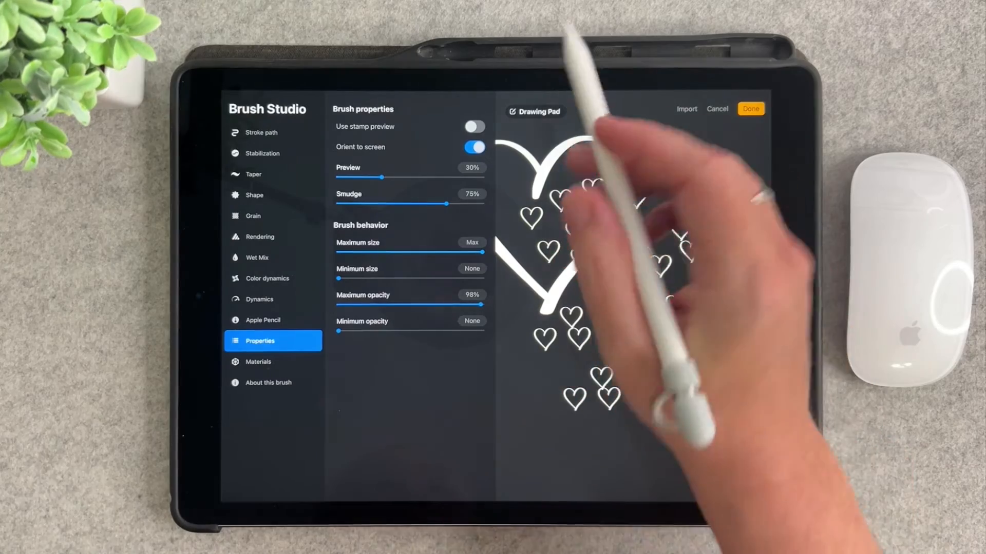
left_click_drag(481, 253, 421, 253)
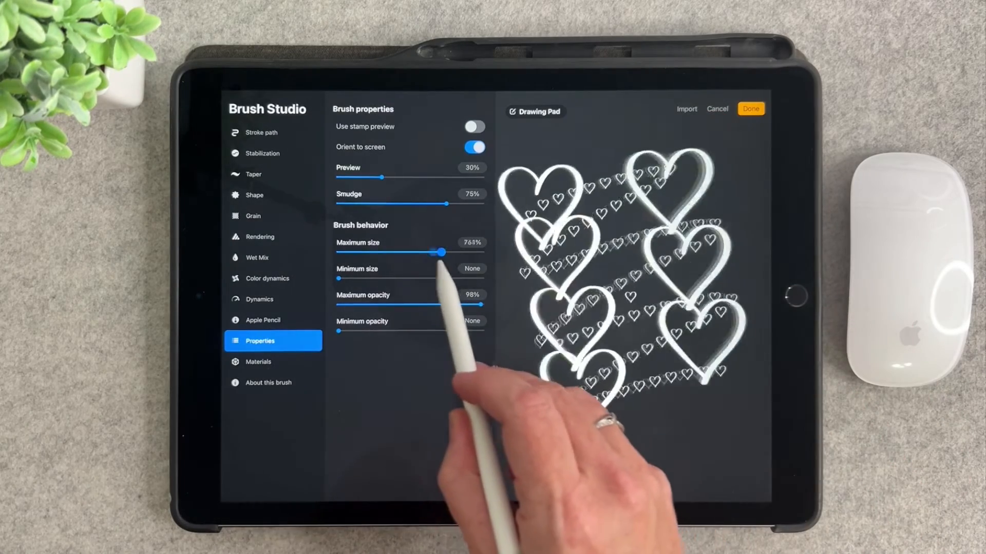
left_click_drag(441, 252, 482, 253)
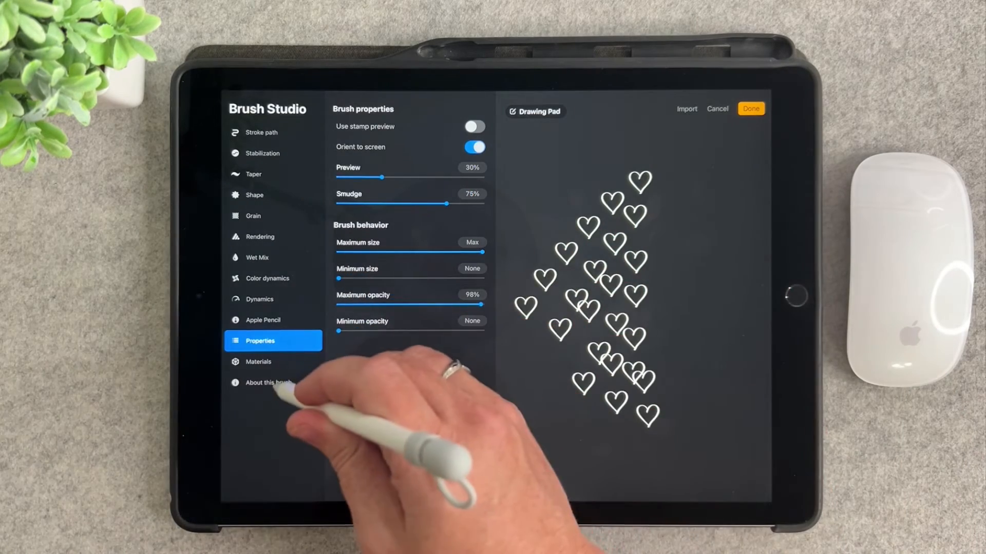
Rename the brush to 'Heart' in About this brush.
left_click(267, 383)
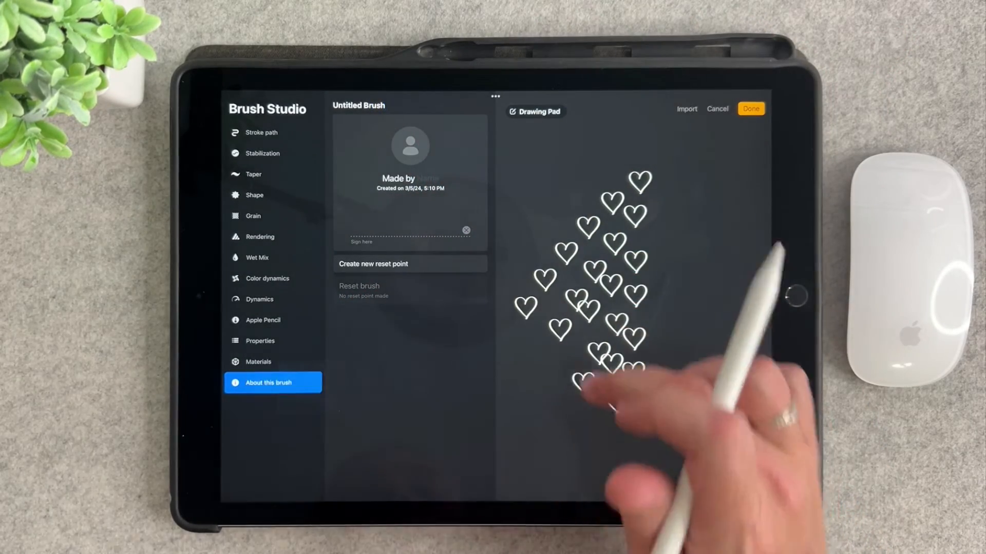
left_click(357, 105)
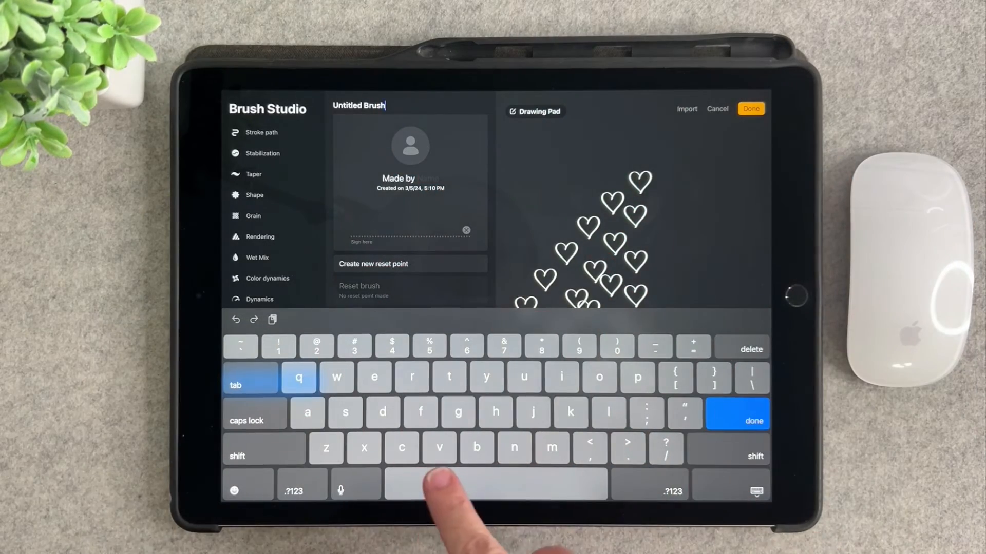
type("Heart")
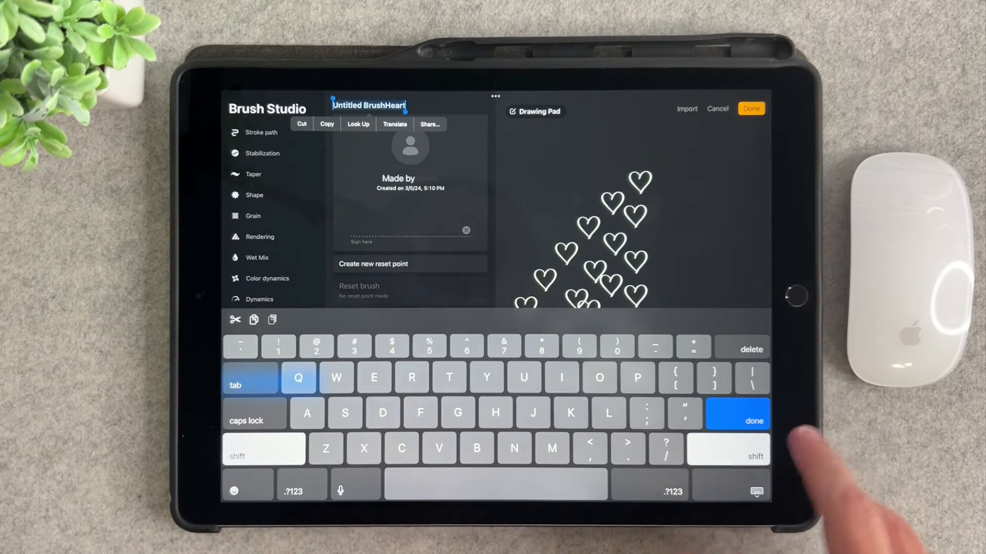
type("Heart")
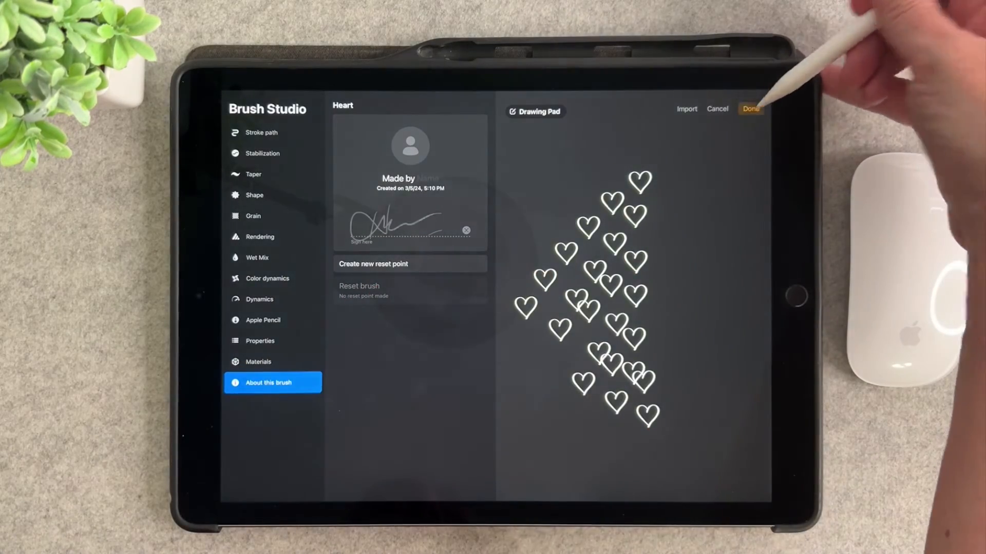
Save the Heart brush to the library and clear the black heart drawing from Layer 1.
left_click(749, 108)
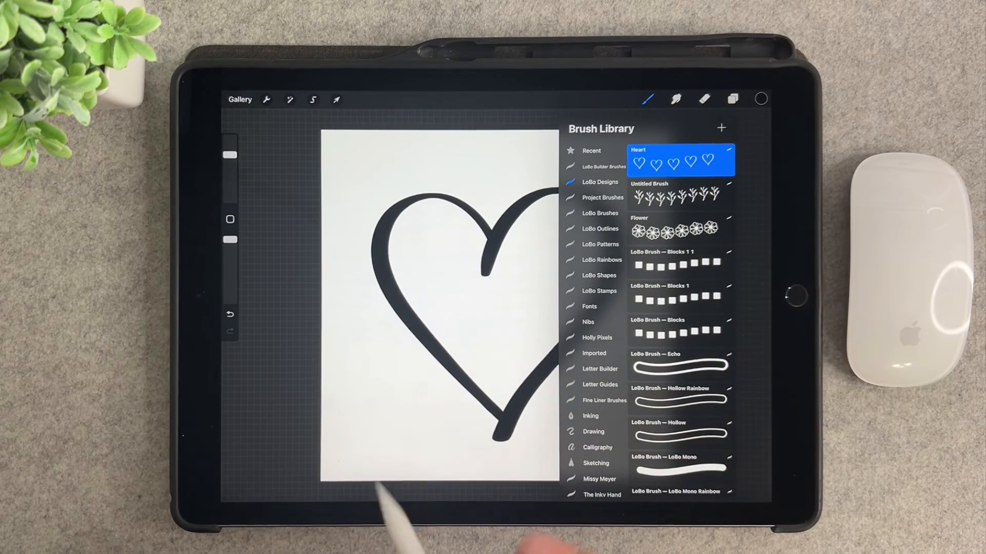
left_click(648, 100)
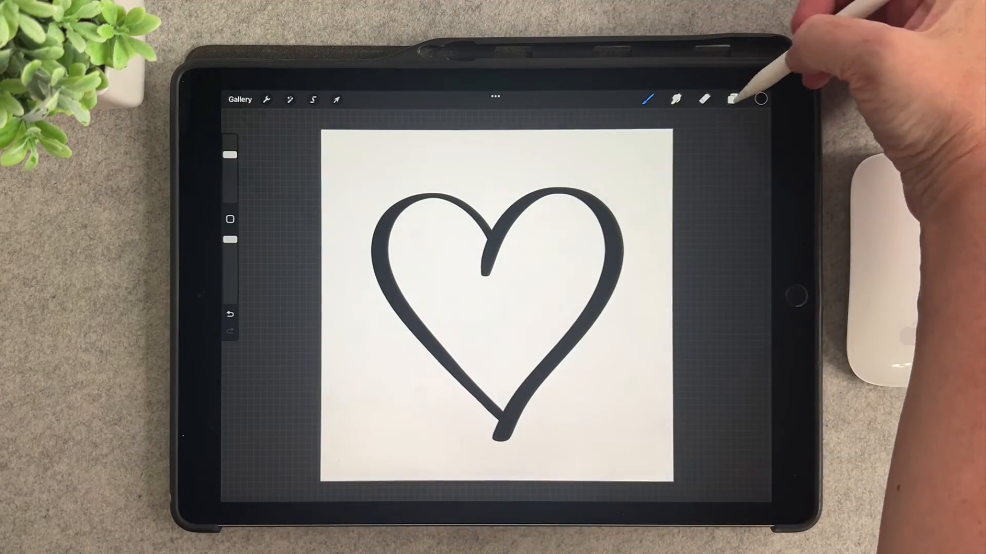
left_click(732, 98)
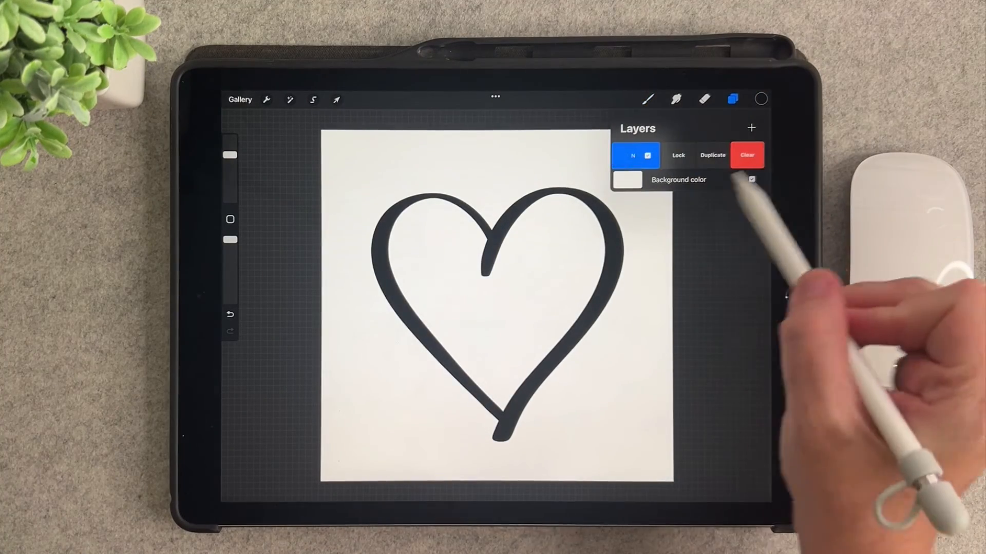
left_click(746, 155)
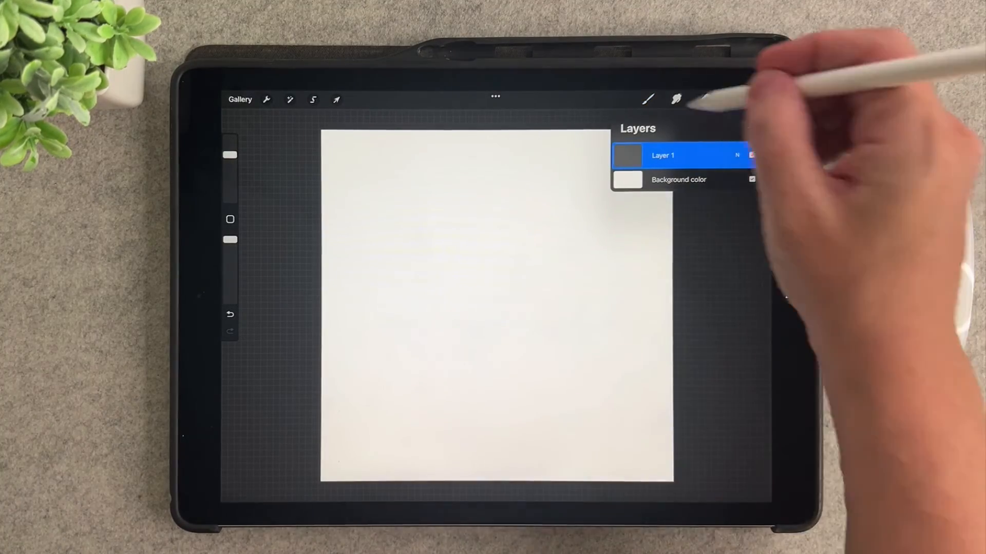
left_click(648, 100)
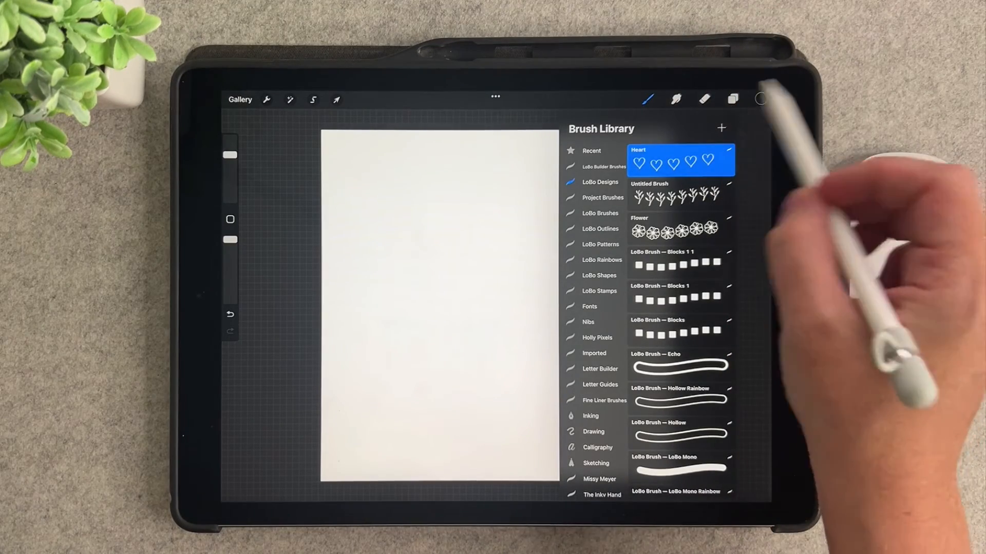
Pick red from the Colors disc and stamp one red heart in the canvas centre with the Heart brush.
left_click(761, 100)
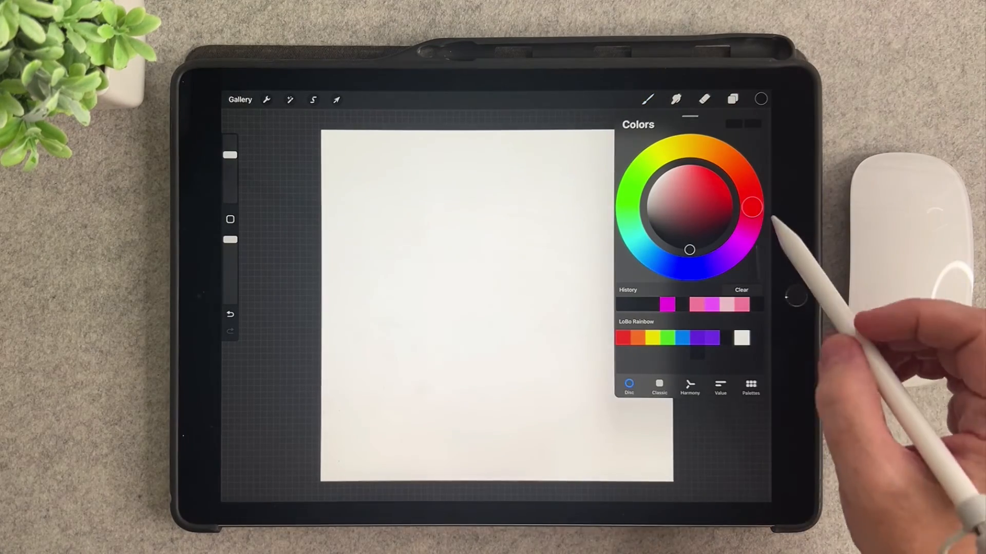
left_click(690, 250)
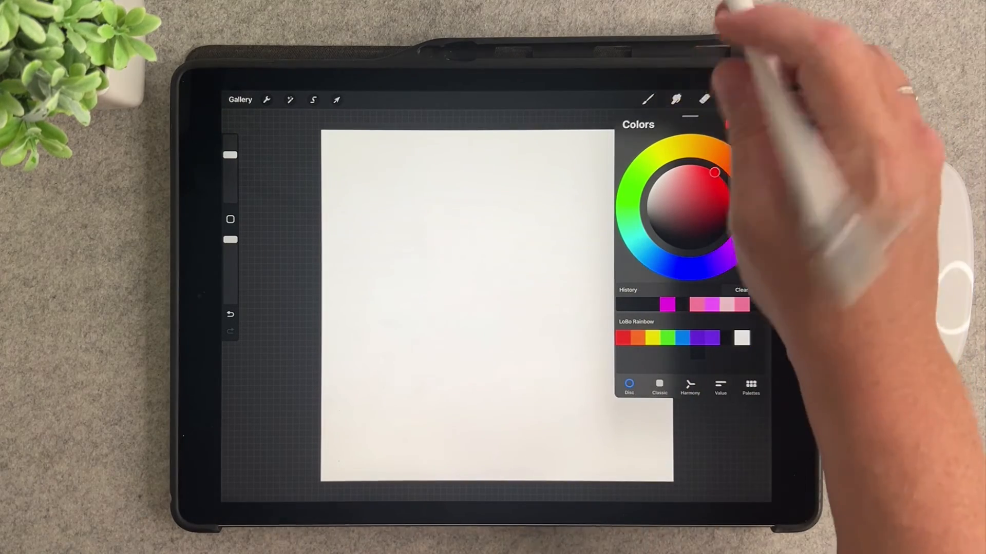
left_click(648, 100)
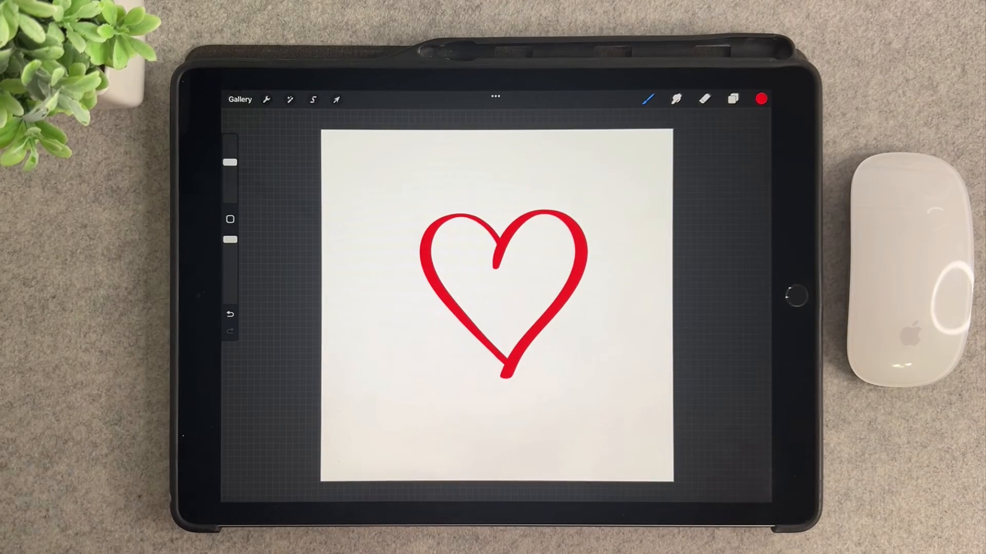
left_click(648, 99)
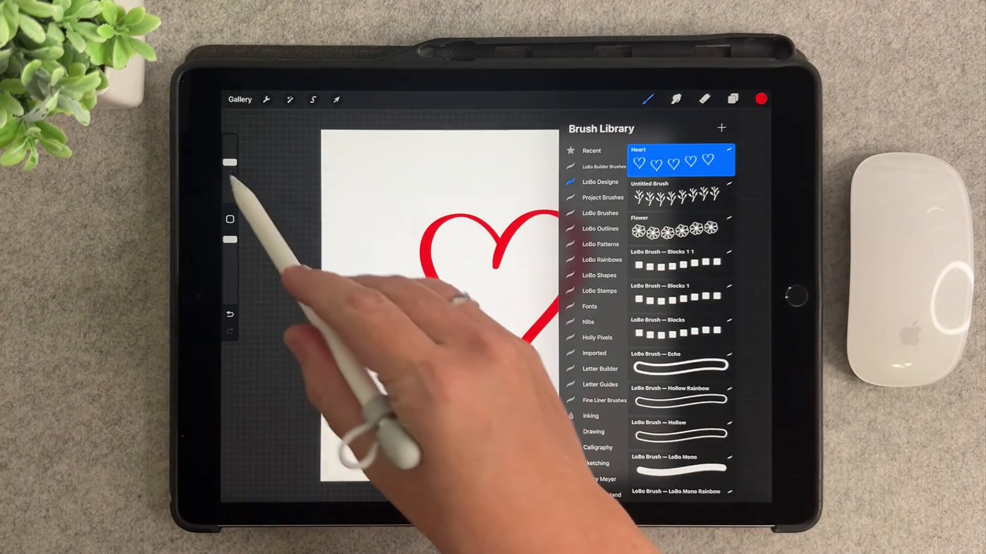